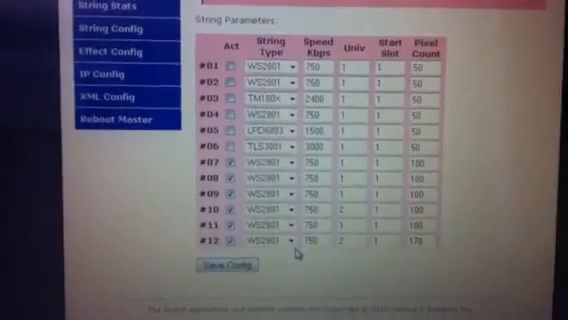
{"action": "left_click", "coordinate": [203, 264]}
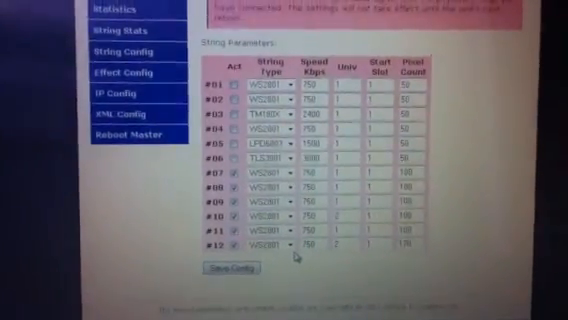